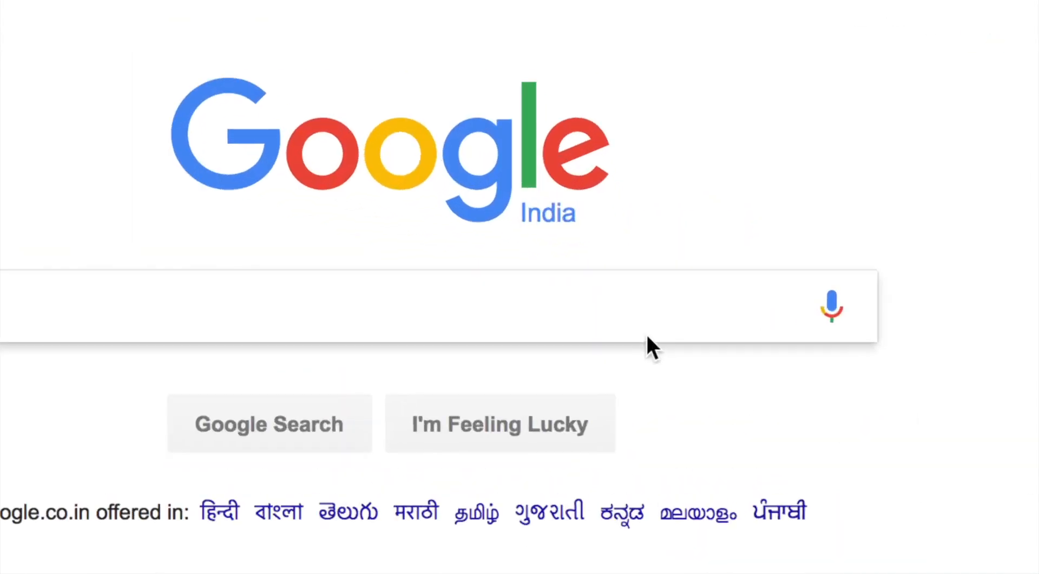
# Step: Search Google for 'redis', open the Redis home page, and highlight its introductory sentence
pyautogui.write('redis')
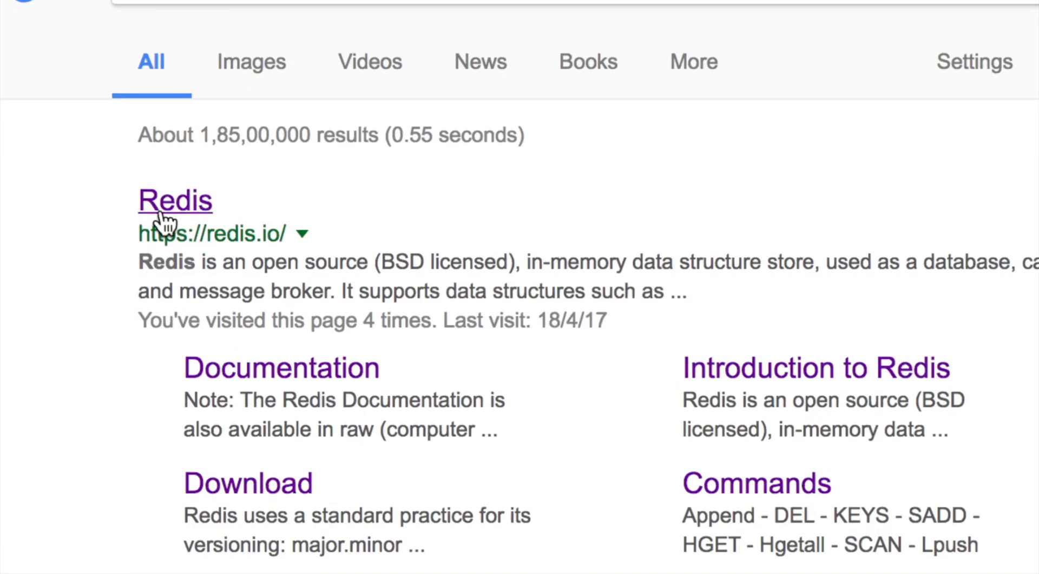
pyautogui.click(175, 199)
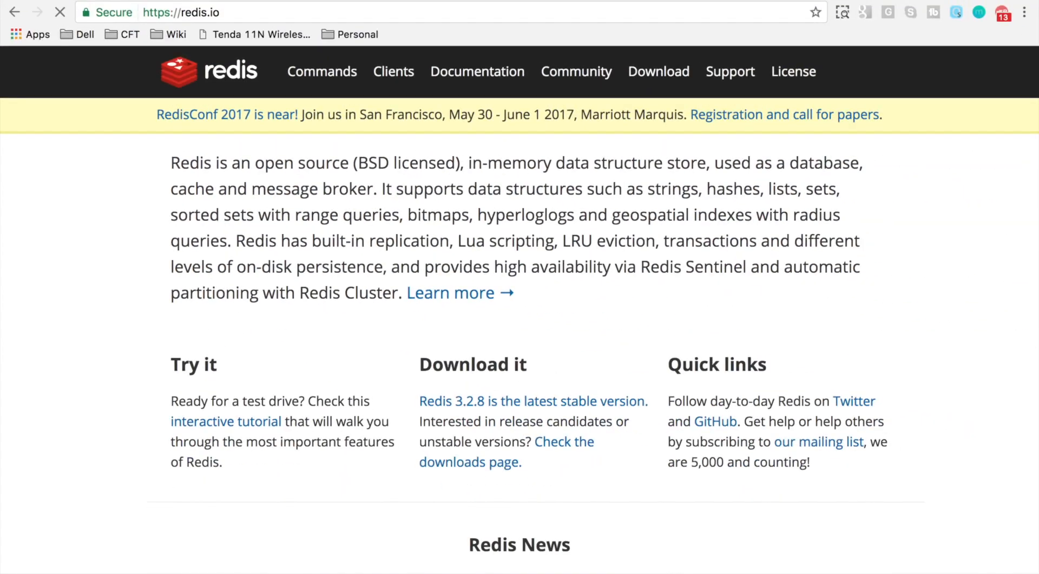
pyautogui.moveTo(171, 162); pyautogui.dragTo(263, 162)
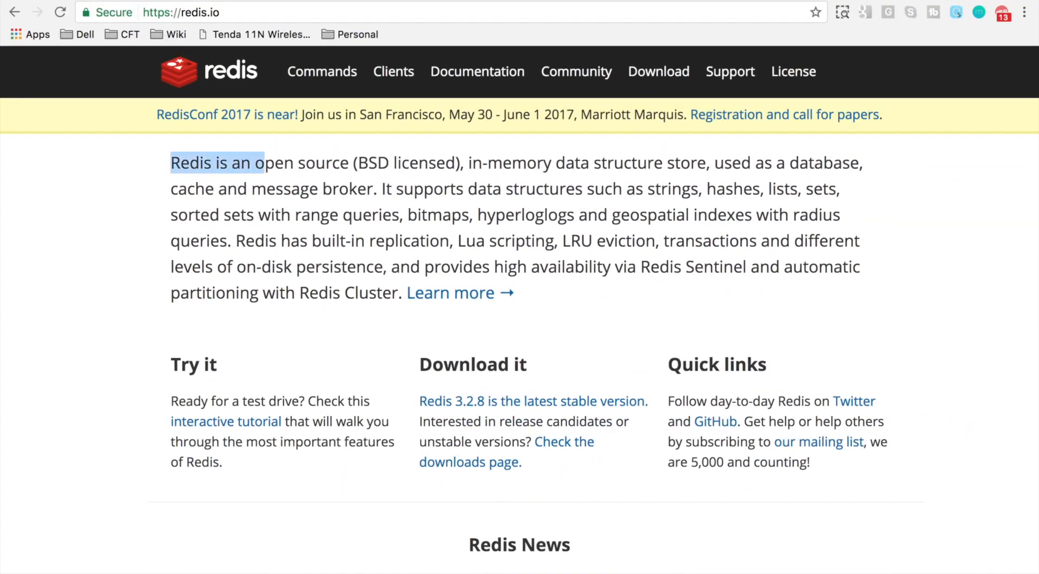
pyautogui.moveTo(260, 162); pyautogui.dragTo(673, 163)
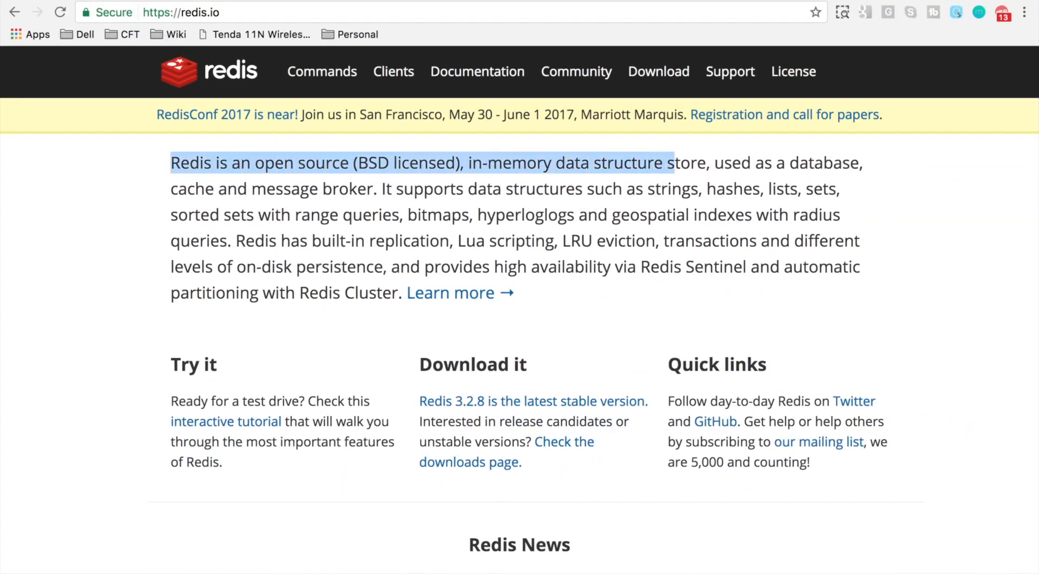
pyautogui.moveTo(675, 163); pyautogui.dragTo(861, 163)
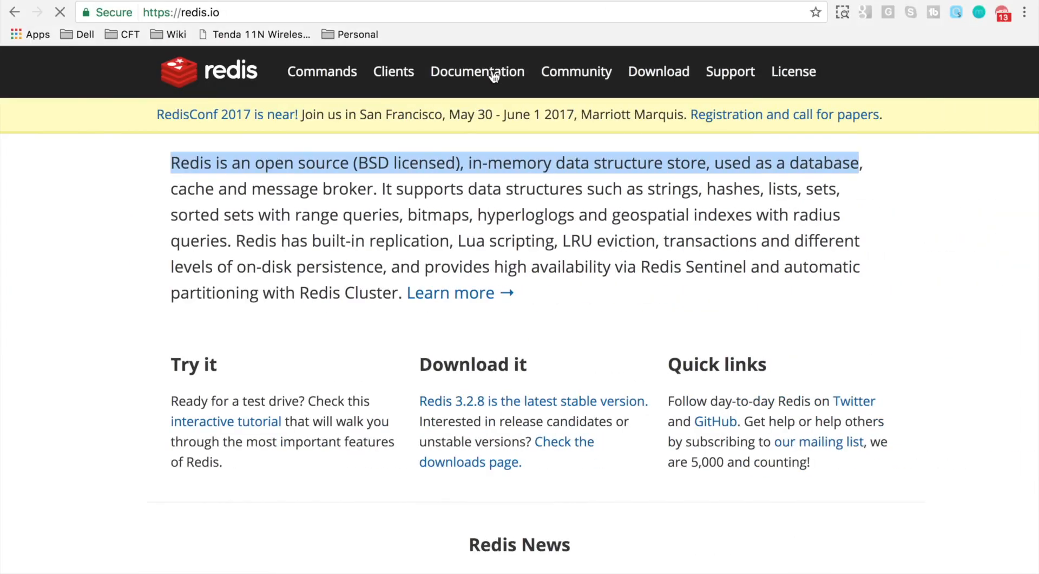
# Step: Open the full command list from Documentation, view the group filter options, and keep All selected
pyautogui.click(476, 72)
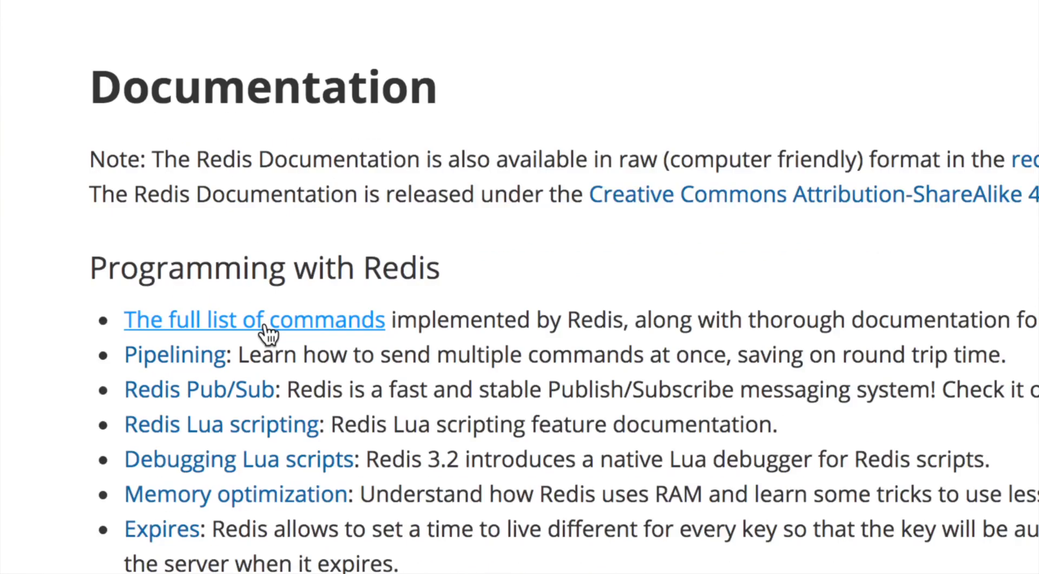
pyautogui.click(255, 320)
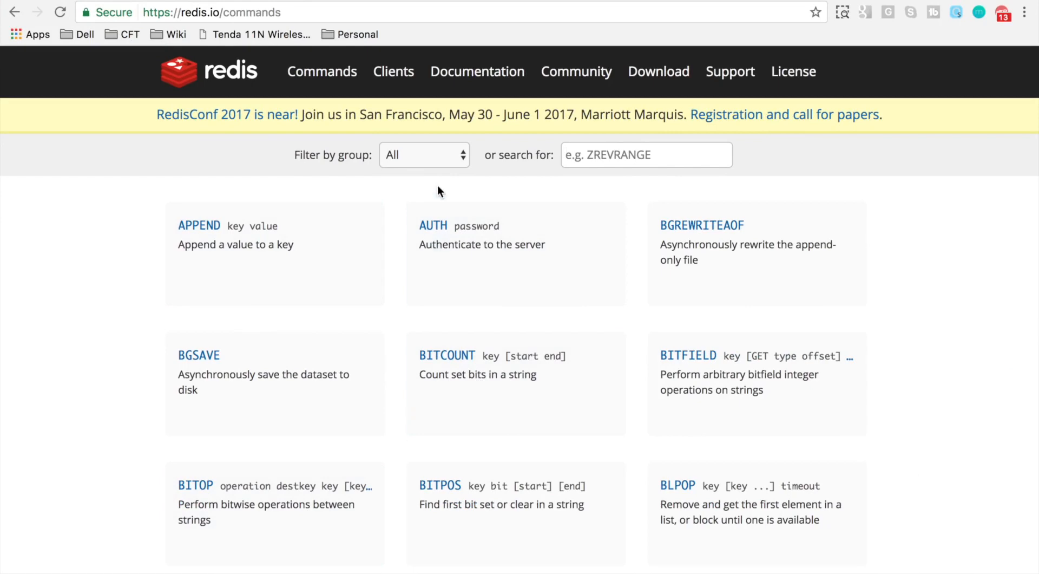
pyautogui.click(424, 155)
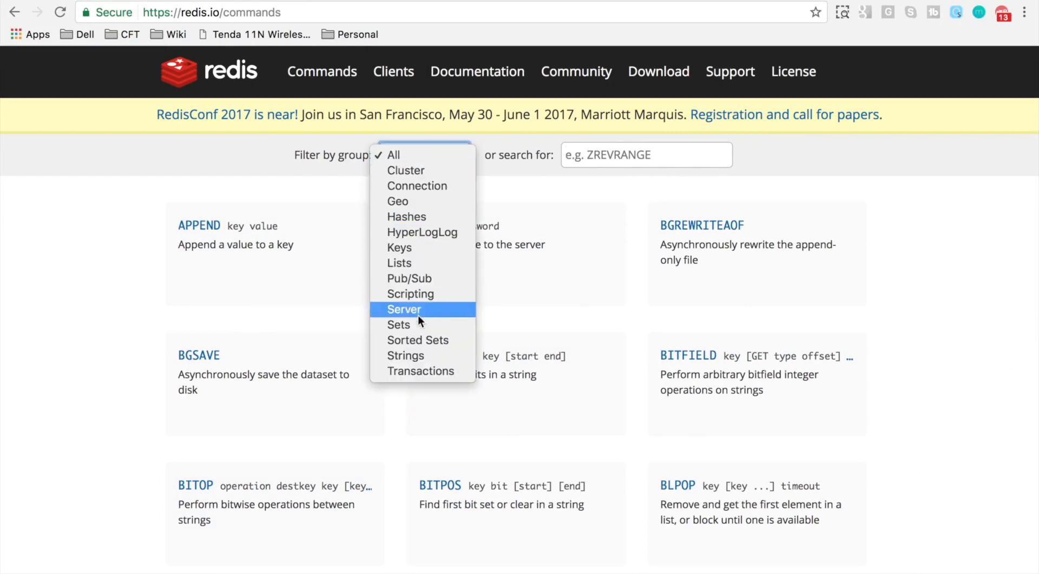
pyautogui.click(393, 154)
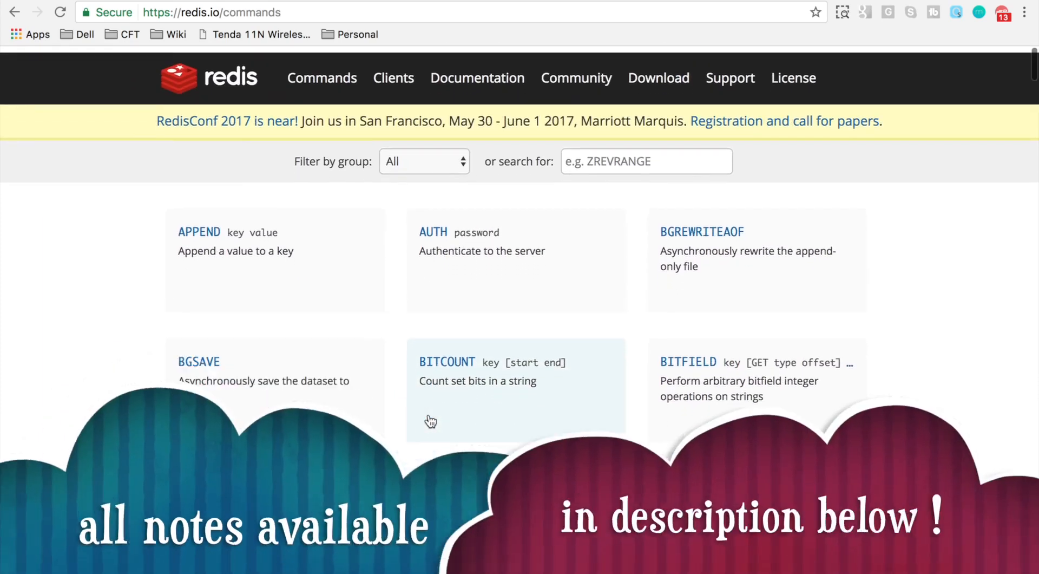
pyautogui.scroll(-3)
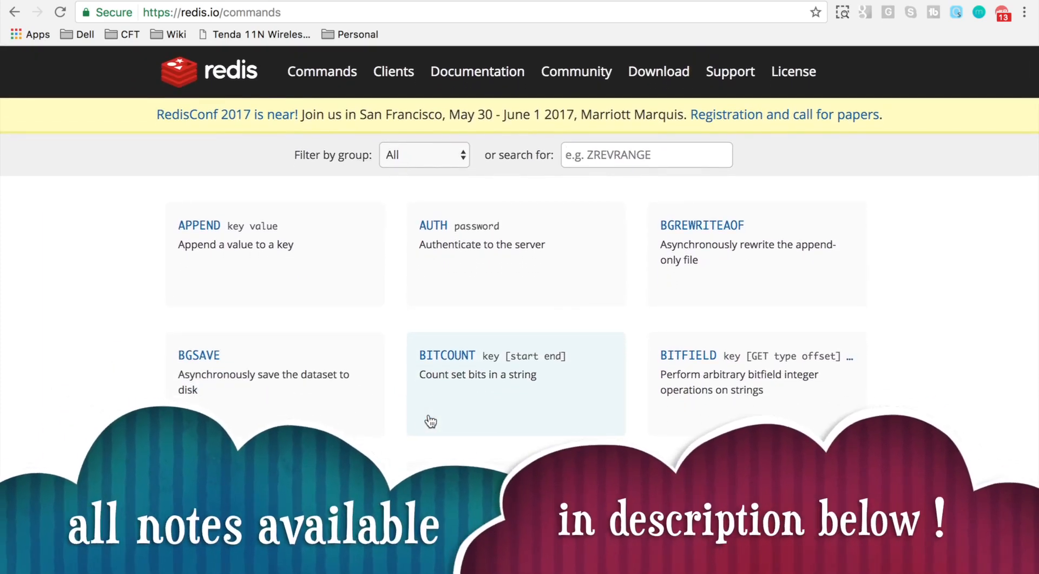